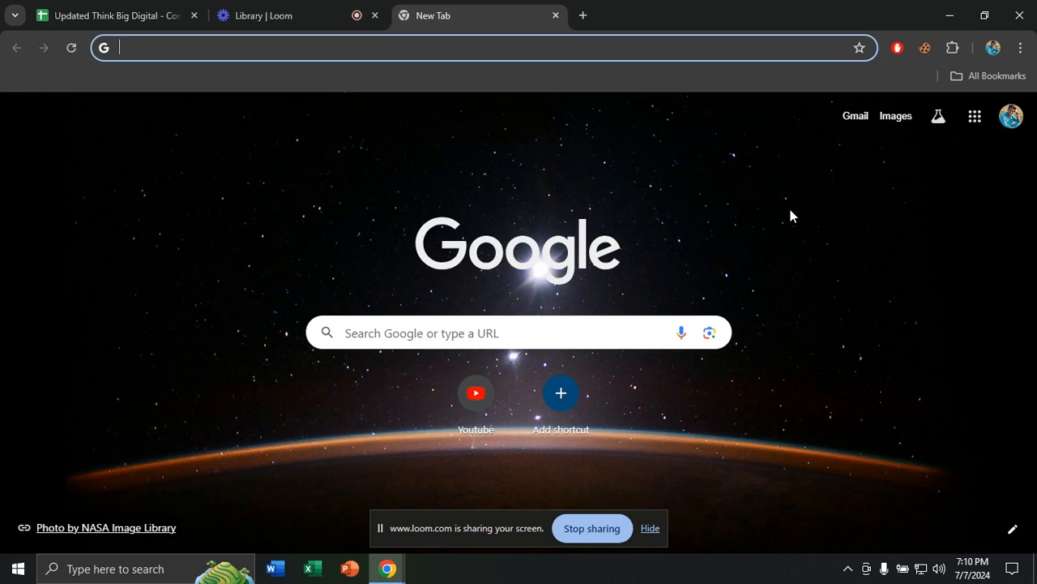
# - Search Google for "yahoo finance" from a new Chrome tab
pyautogui.write('yahoo finance')
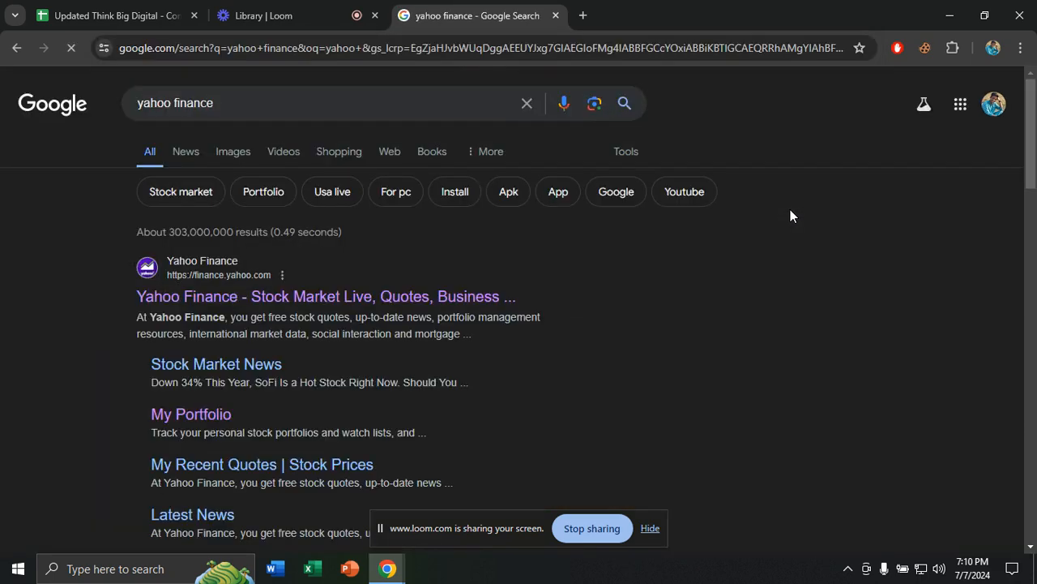
pyautogui.moveTo(370, 280)
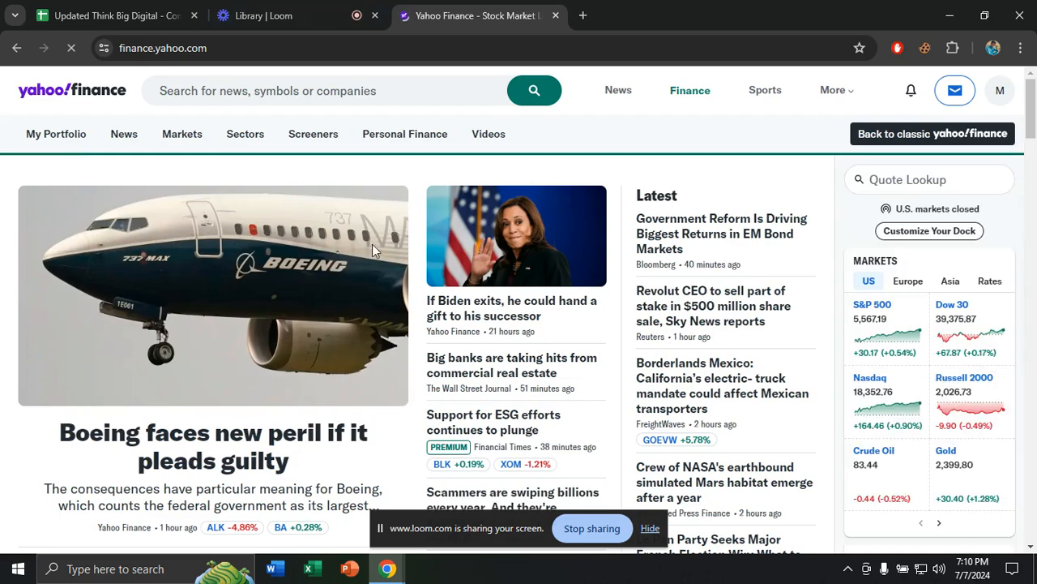
# - Visit Markets > Calendars, then load the NASDAQ Composite (^IXIC) quote from the ticker strip
pyautogui.scroll(-3)
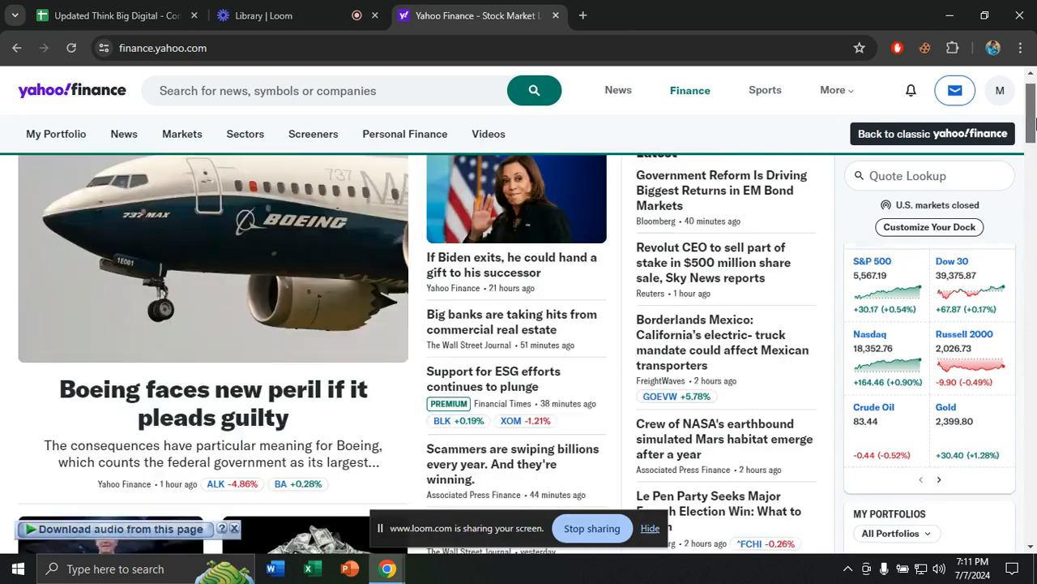
pyautogui.click(182, 133)
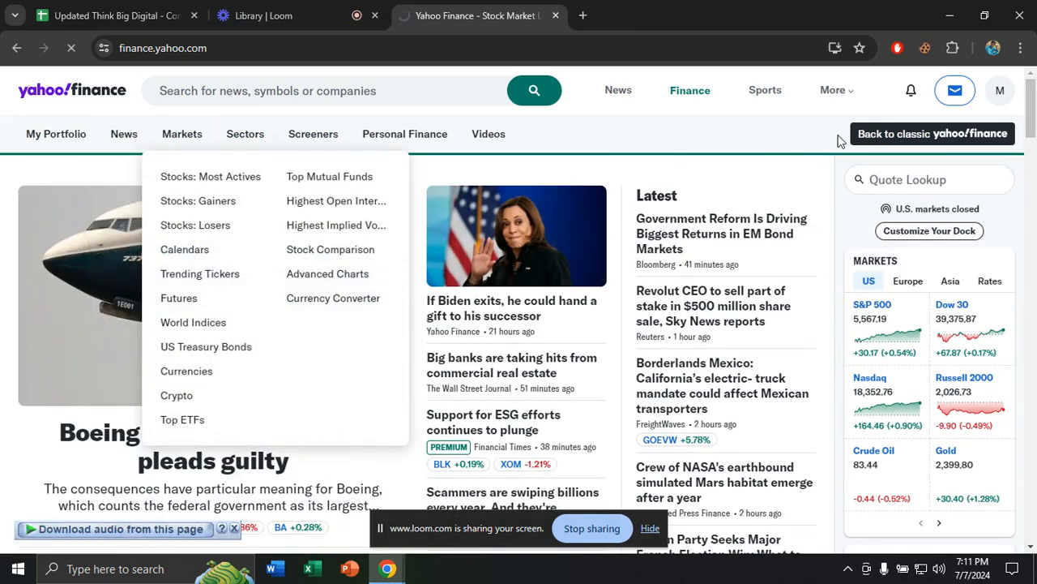
pyautogui.click(184, 249)
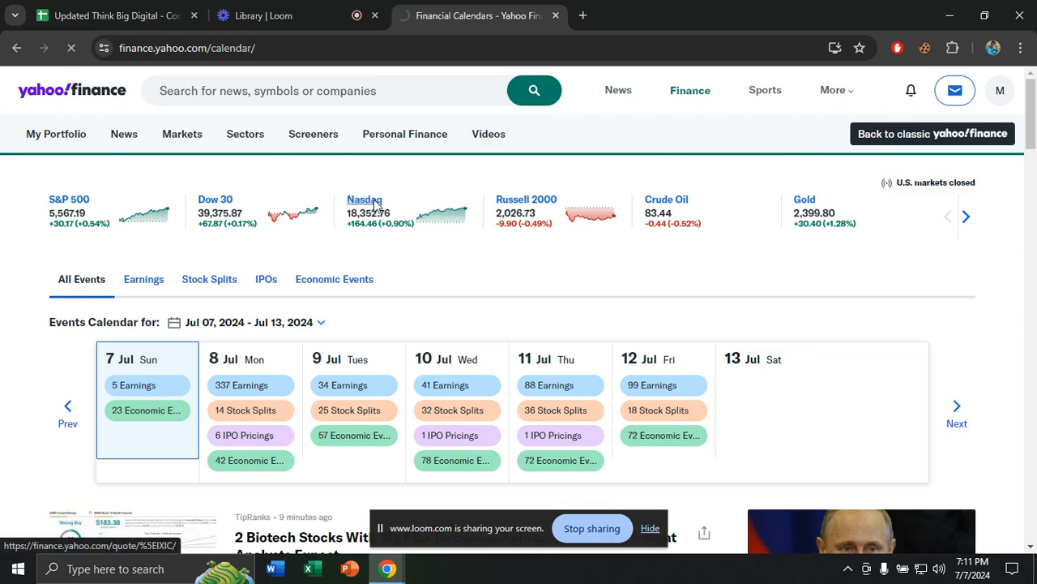
pyautogui.click(363, 199)
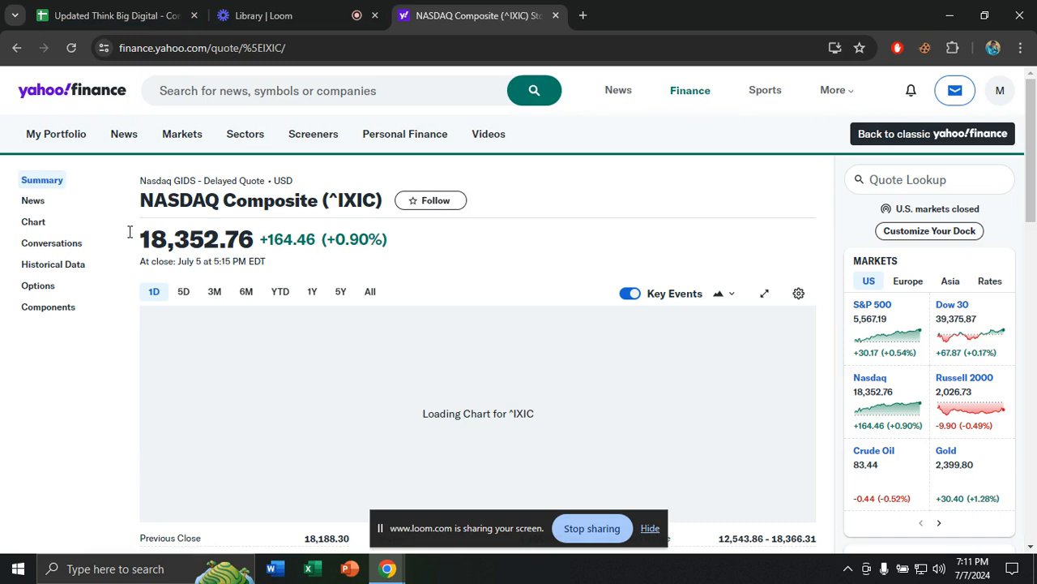
# - Follow ^IXIC into a newly created watchlist named "Fagun watchlist" and dismiss the picker
pyautogui.doubleClick(178, 239)
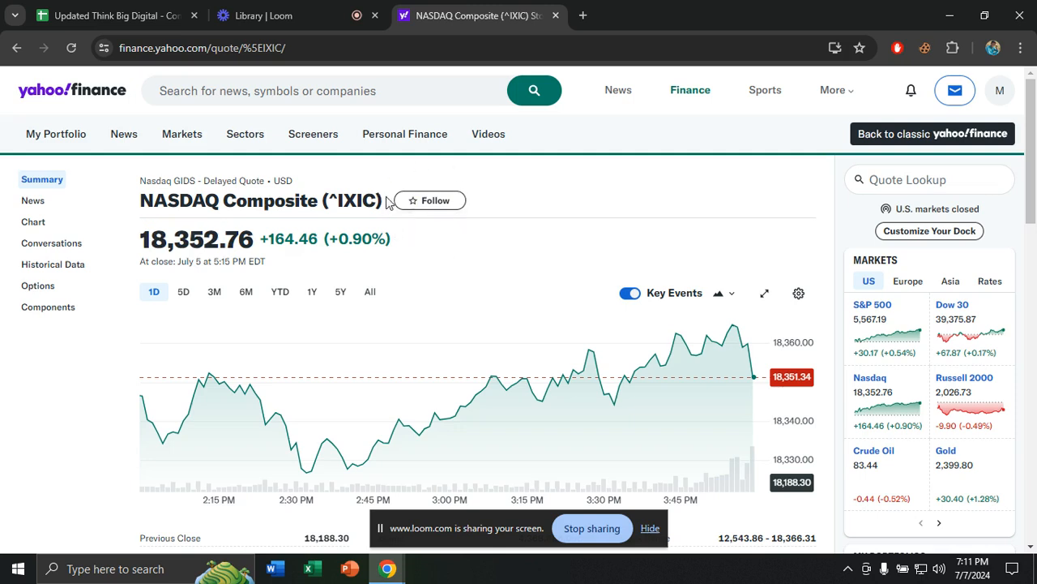
pyautogui.click(432, 201)
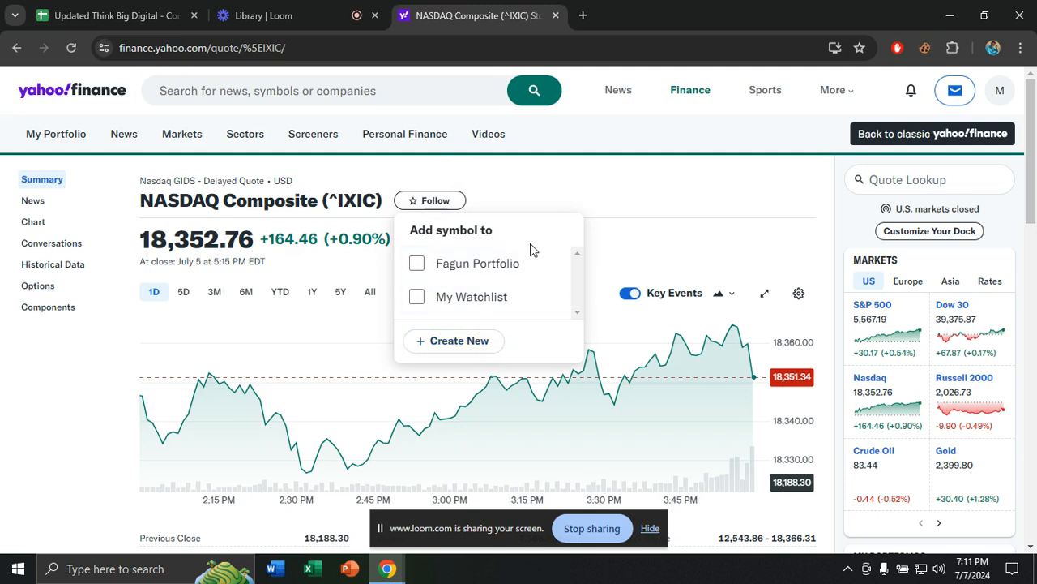
pyautogui.moveTo(526, 246)
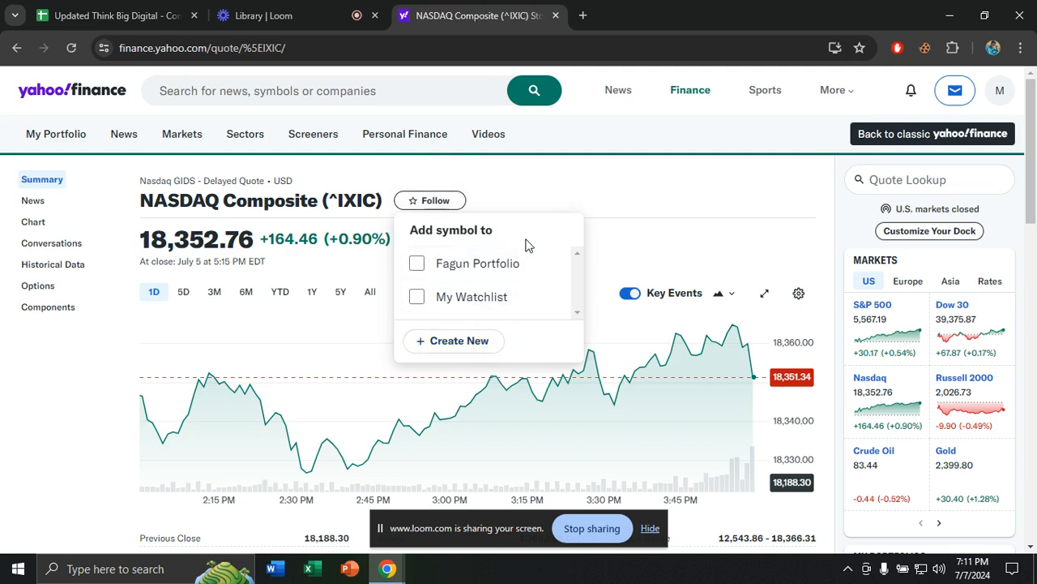
pyautogui.moveTo(457, 341)
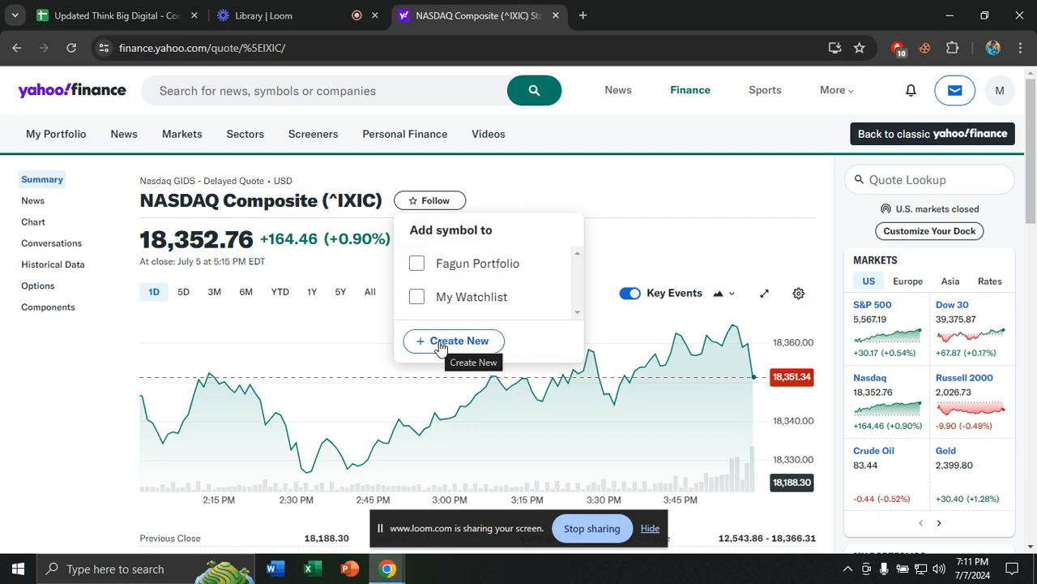
pyautogui.click(453, 340)
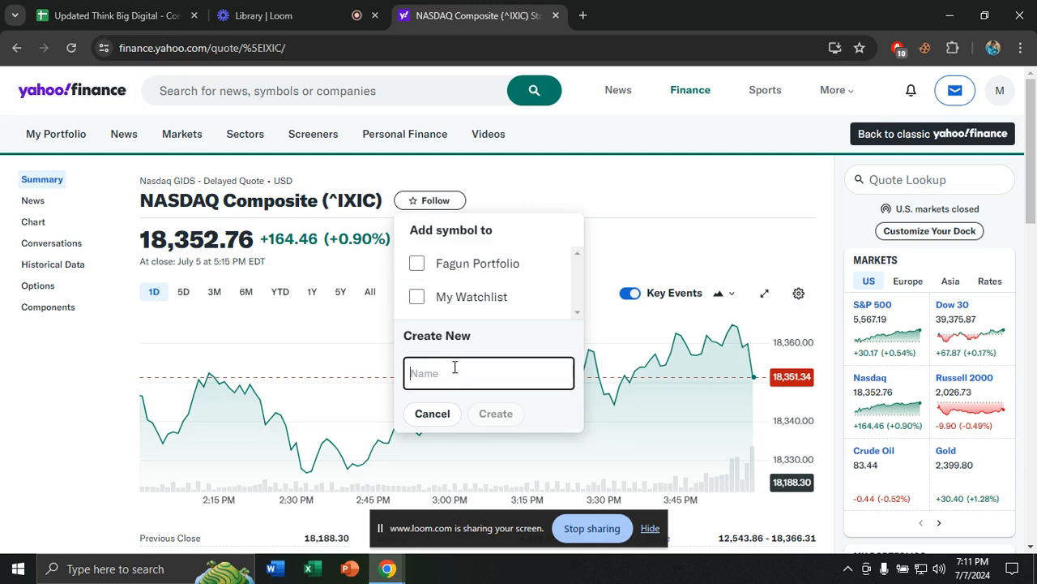
pyautogui.write('Fagun')
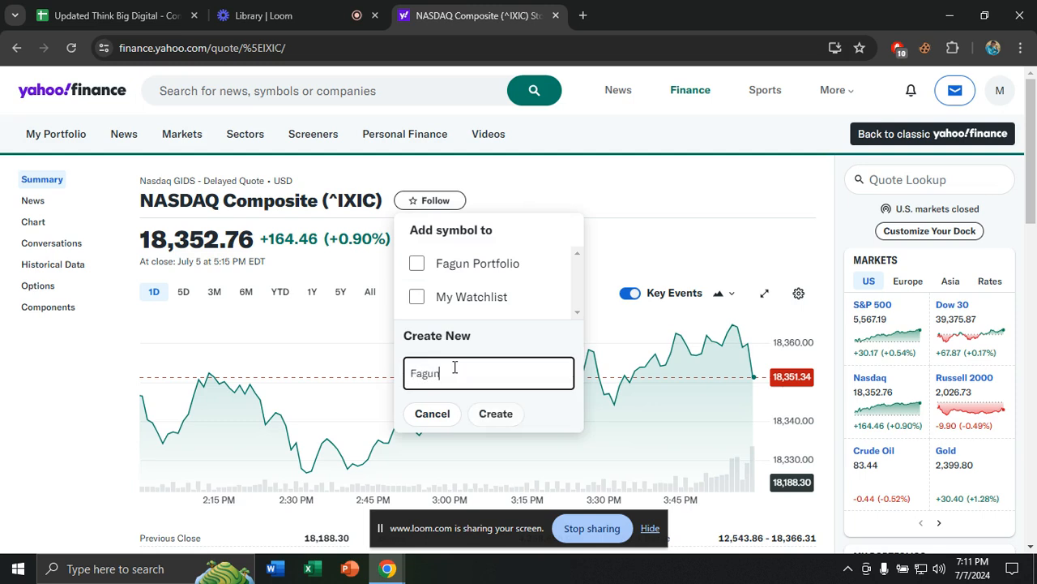
pyautogui.write('watchlist')
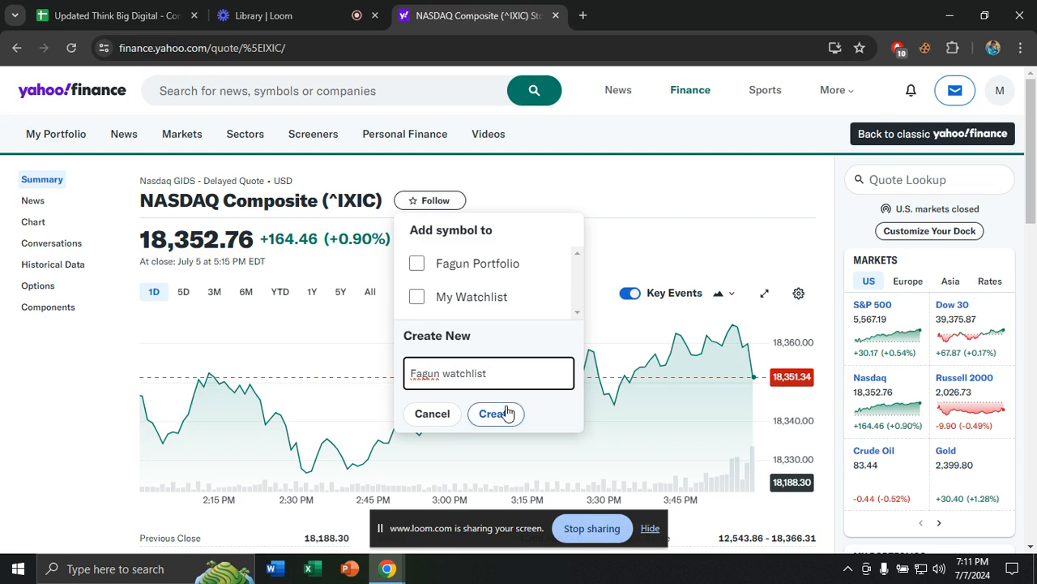
pyautogui.click(496, 414)
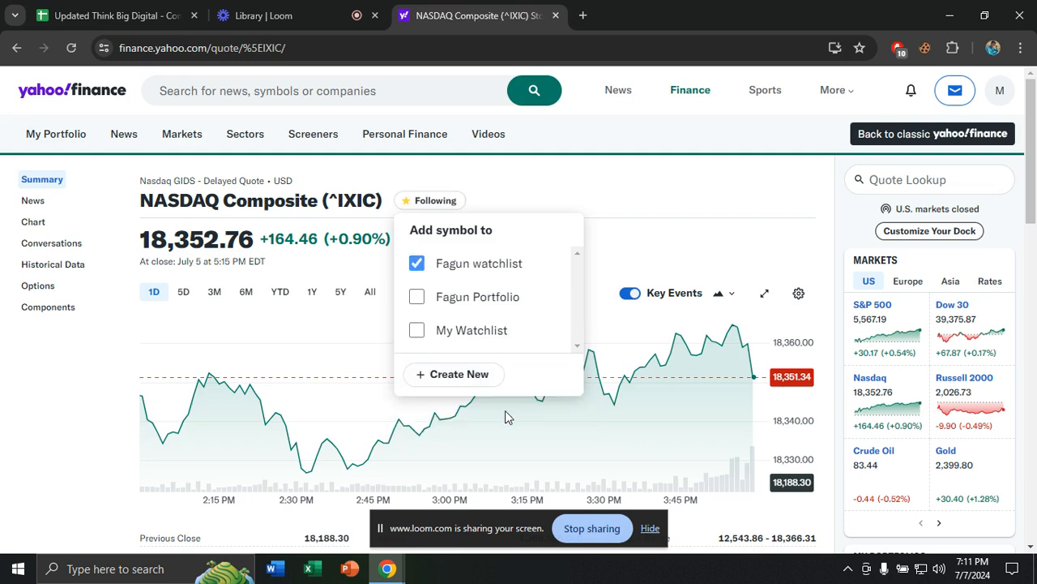
pyautogui.moveTo(501, 201)
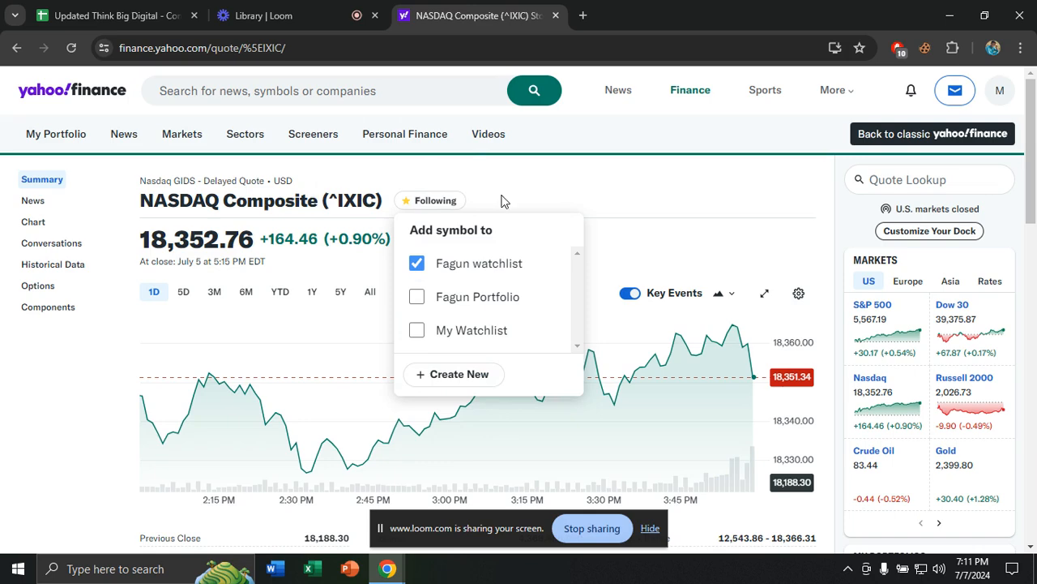
pyautogui.click(502, 201)
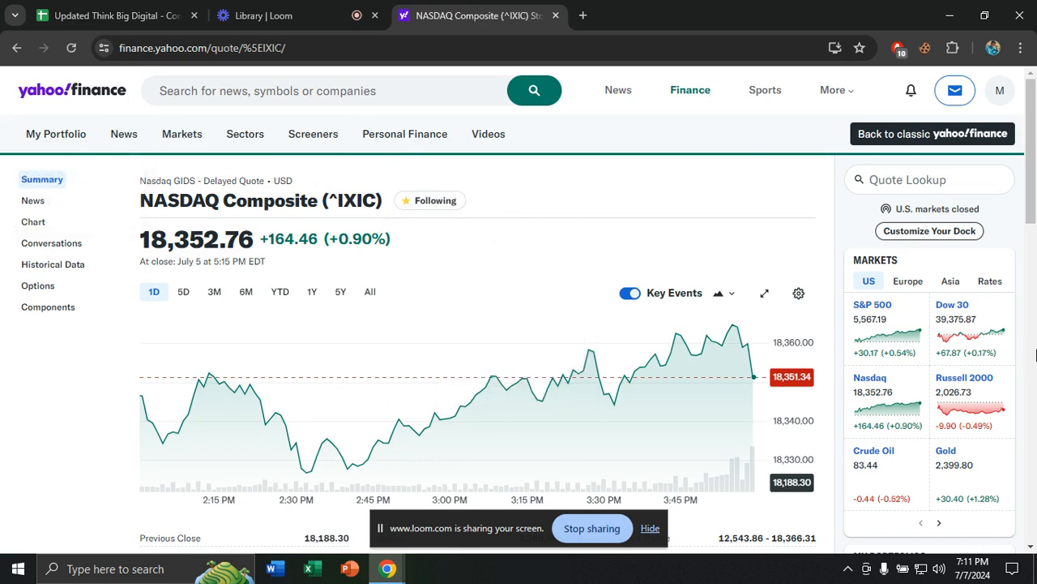
# - Follow Crude Oil Aug 24 (CL=F) from its quote page into the Fagun watchlist
pyautogui.scroll(-3)
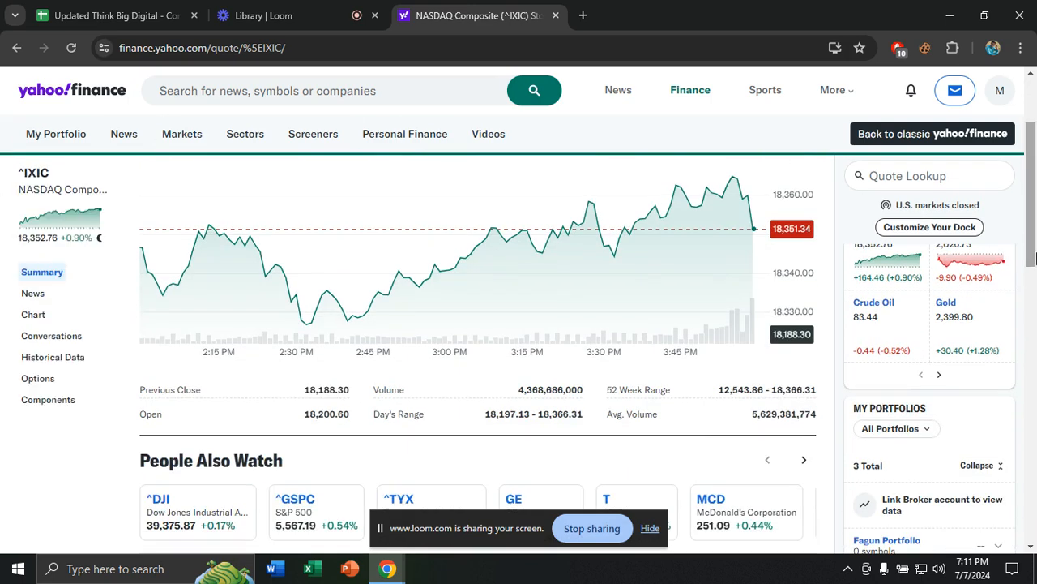
pyautogui.click(874, 301)
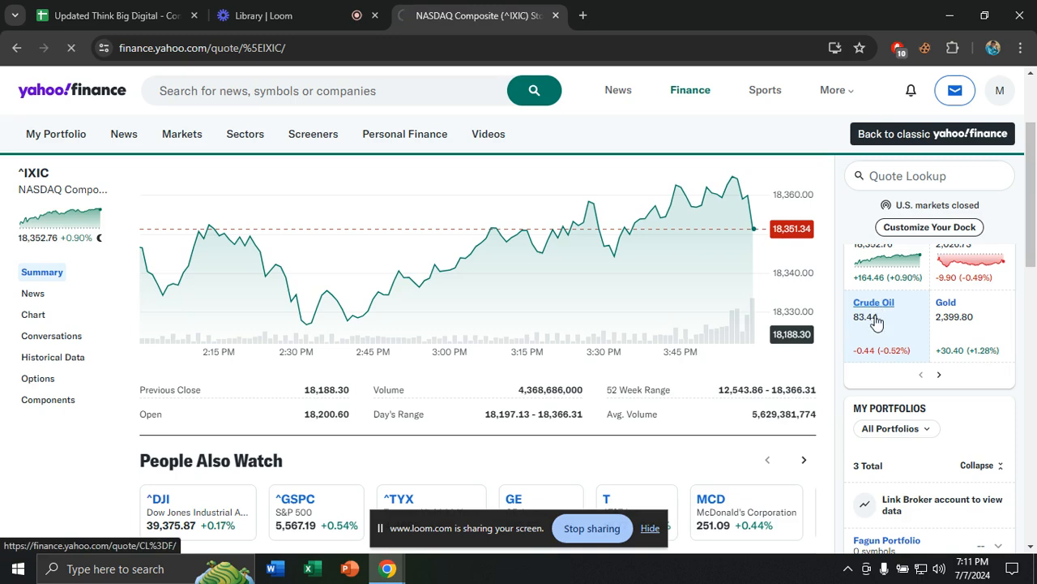
pyautogui.click(874, 301)
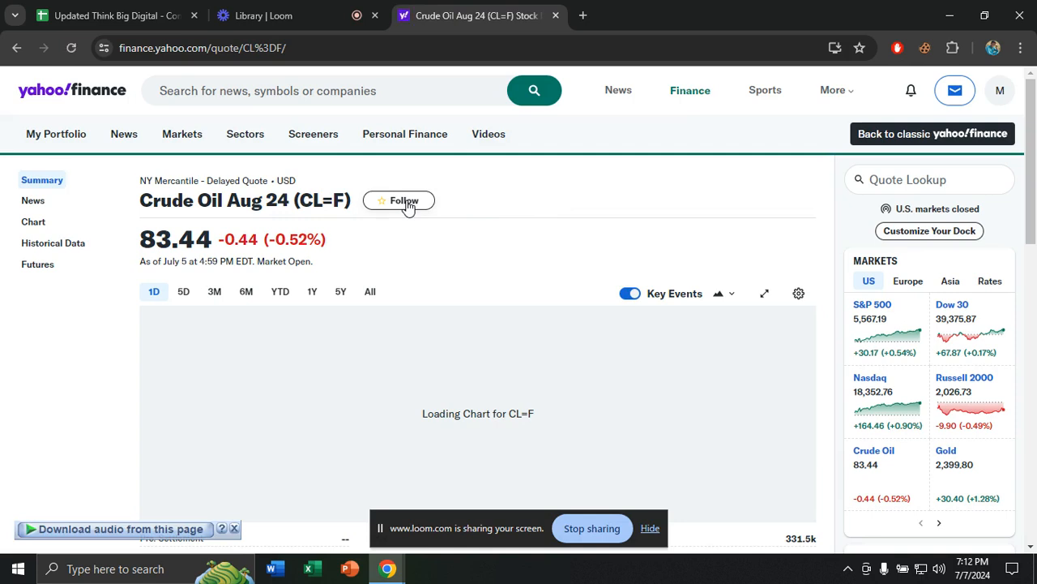
pyautogui.click(404, 201)
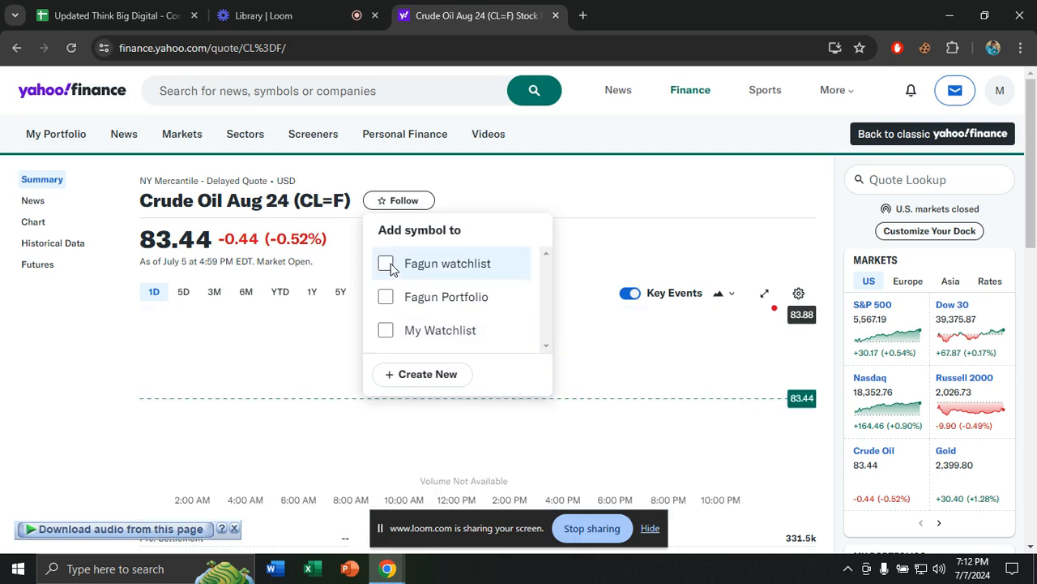
pyautogui.click(399, 201)
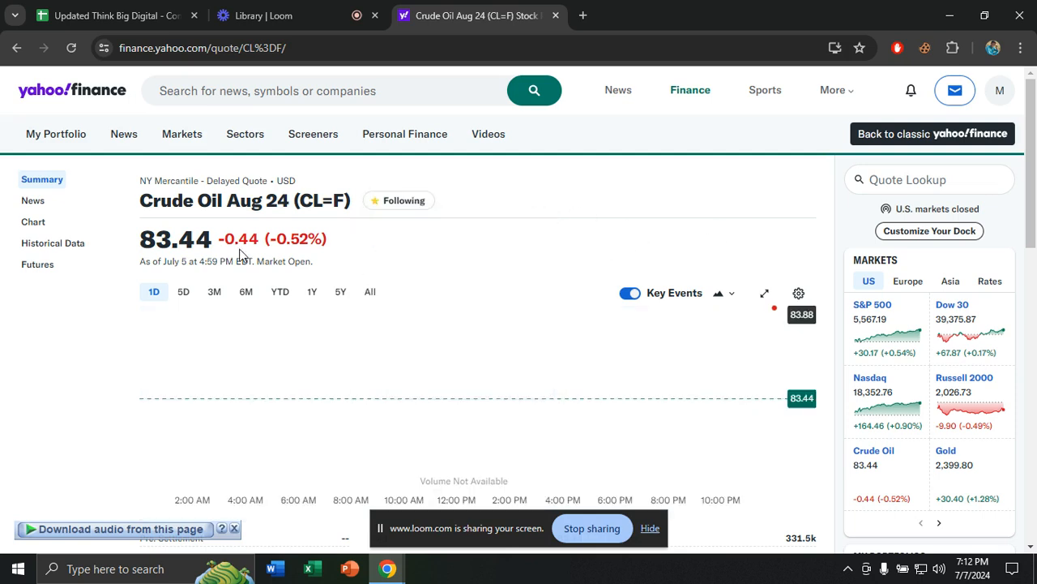
pyautogui.click(55, 132)
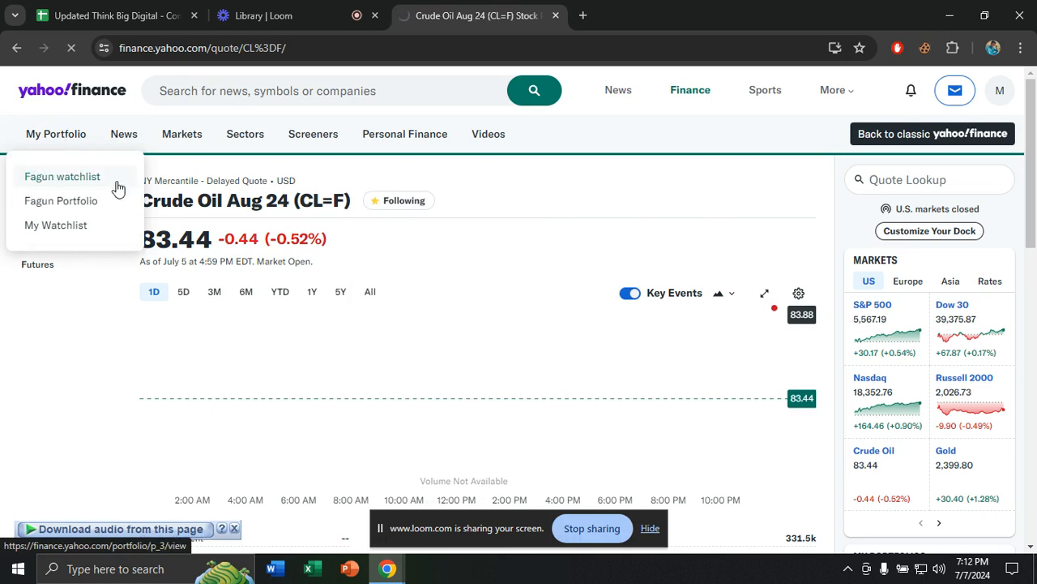
# - View the Fagun watchlist's My Holdings listing CL=F and ^IXIC, then reopen the CL=F quote
pyautogui.click(61, 175)
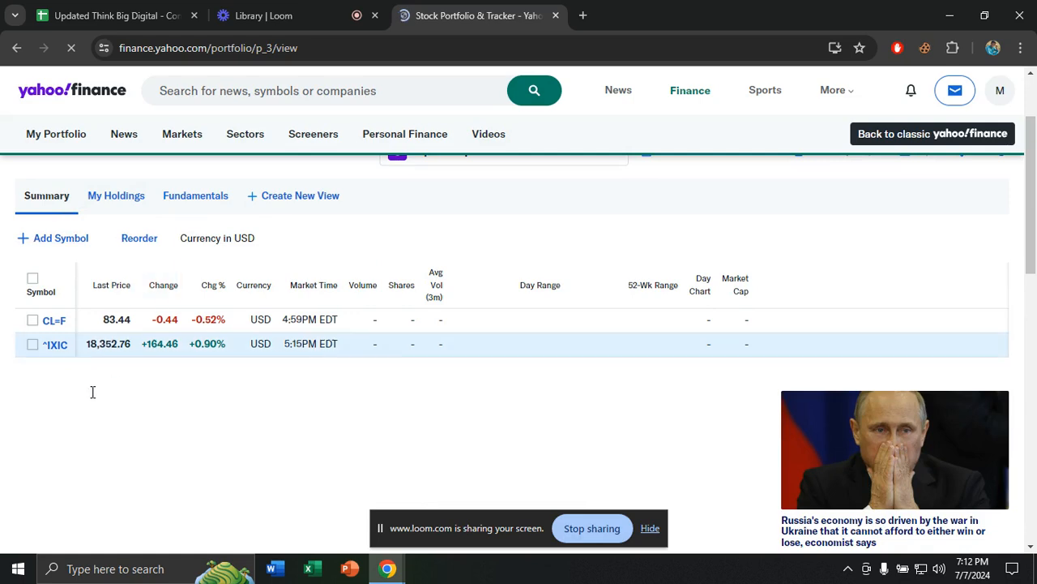
pyautogui.click(117, 195)
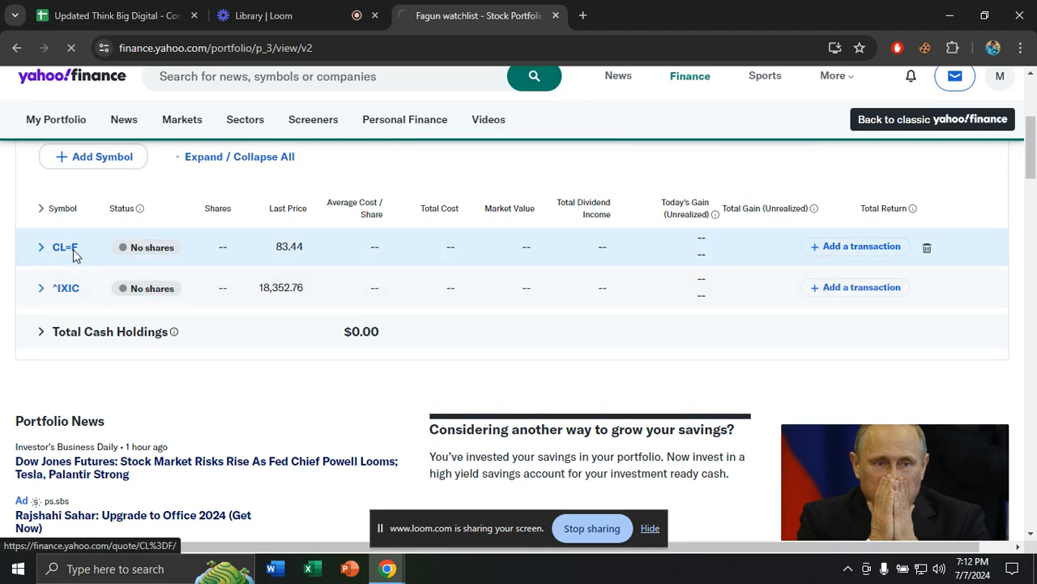
pyautogui.click(64, 247)
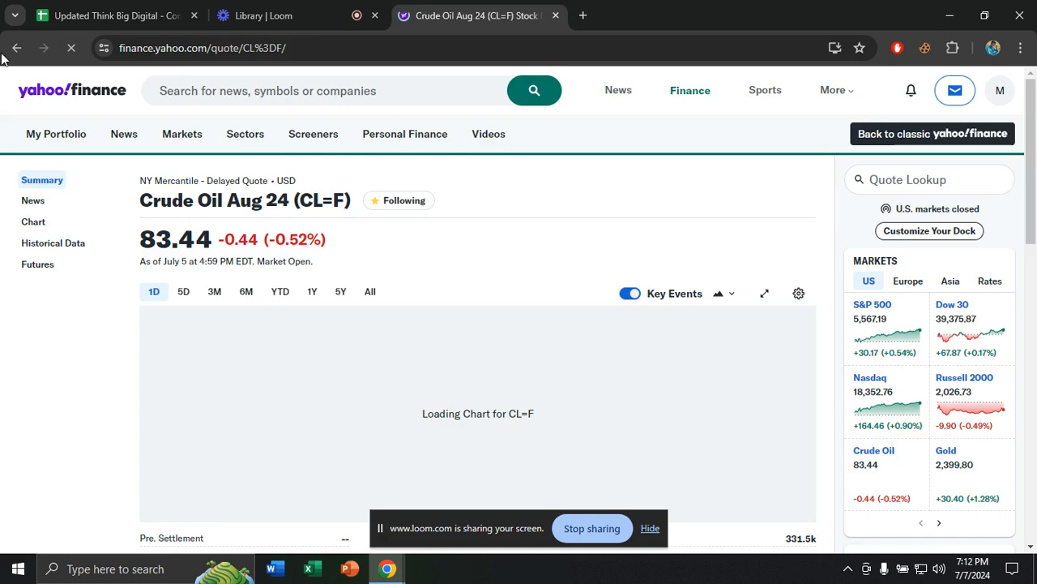
pyautogui.moveTo(137, 464)
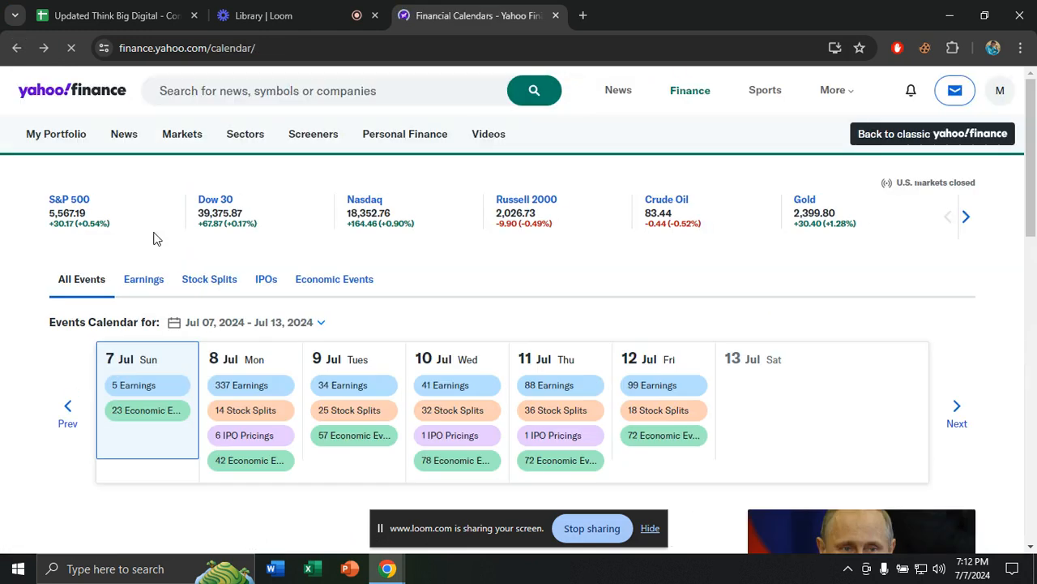
# - Return via My Portfolio to the Fagun watchlist and show its My Holdings list
pyautogui.scroll(-3)
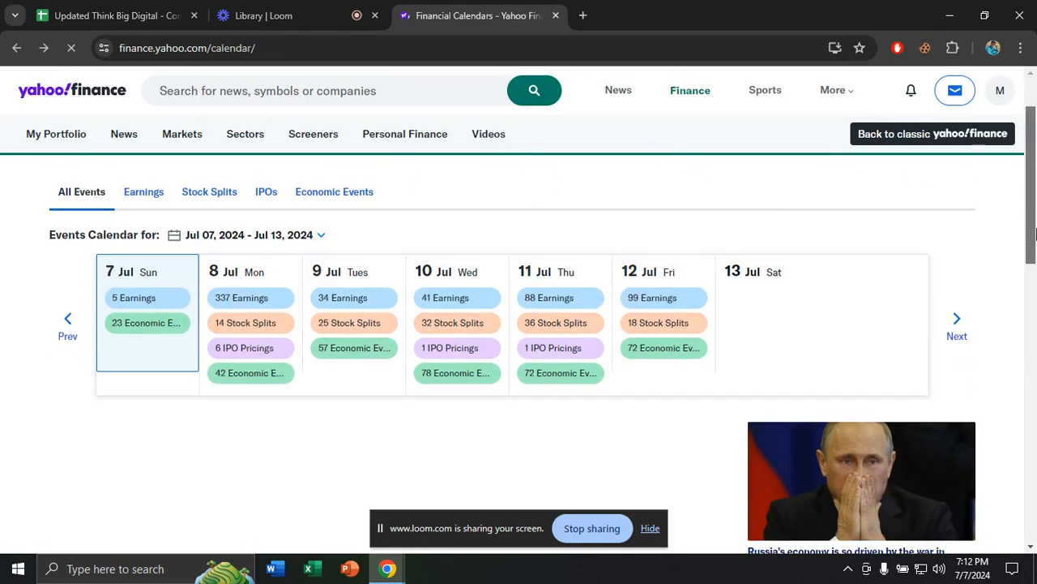
pyautogui.click(55, 133)
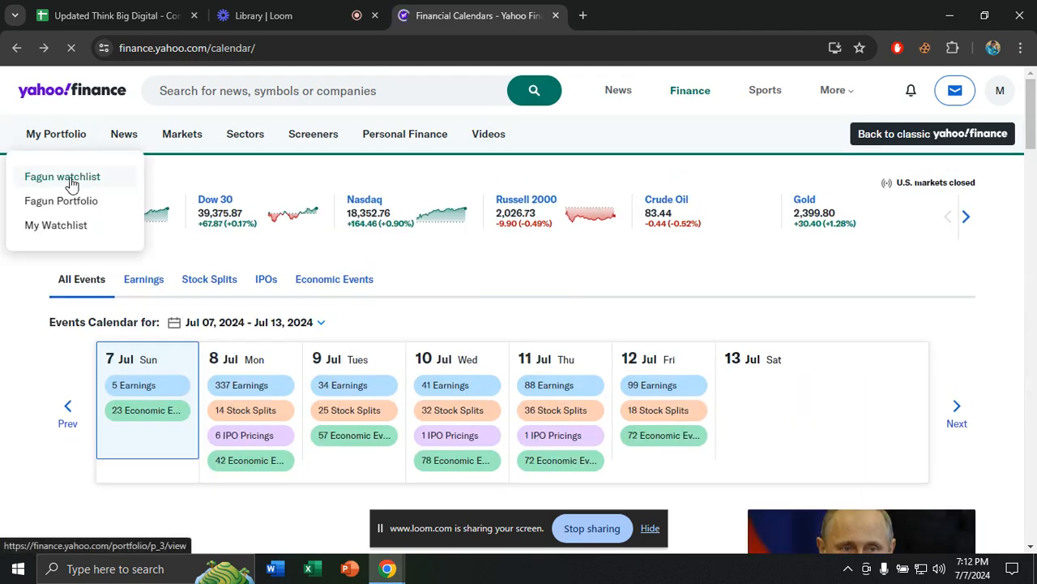
pyautogui.click(61, 175)
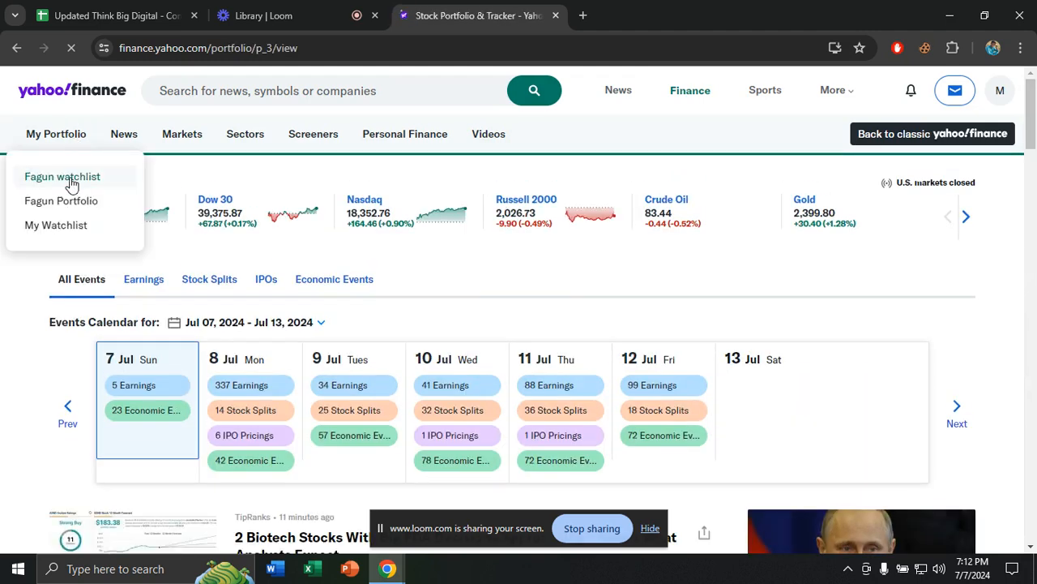
pyautogui.click(61, 175)
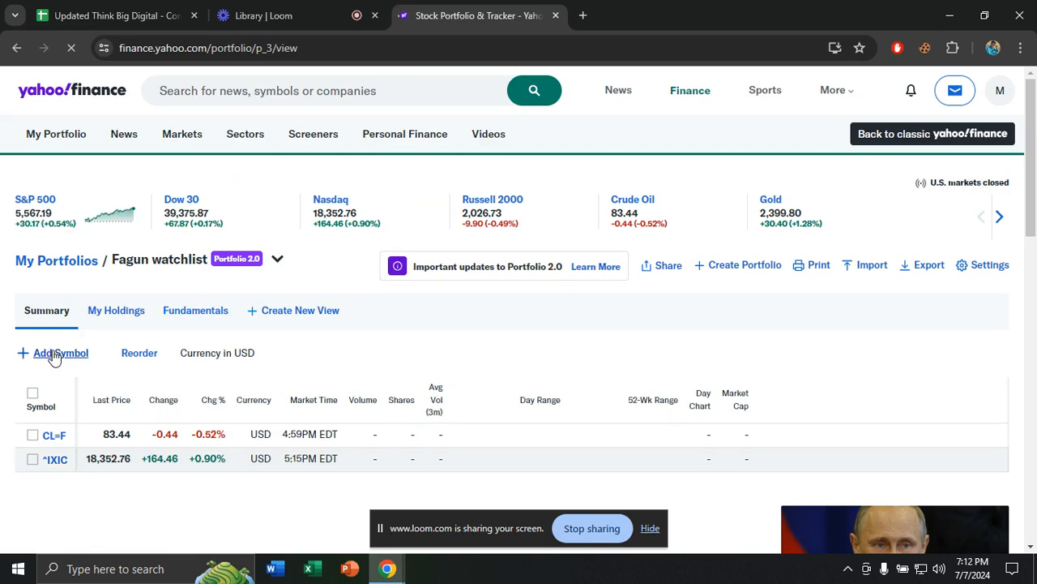
pyautogui.click(117, 312)
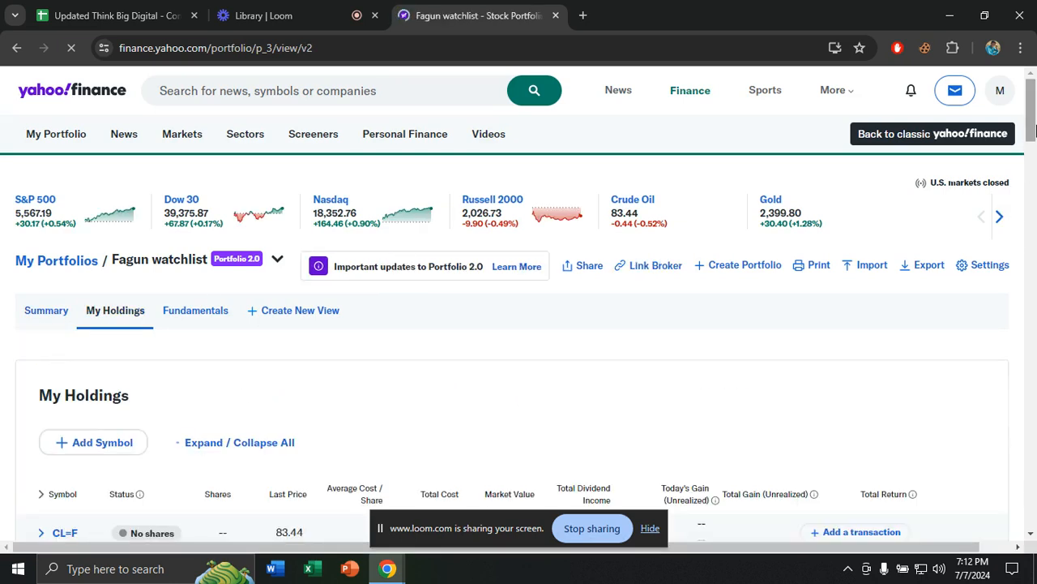
pyautogui.scroll(-3)
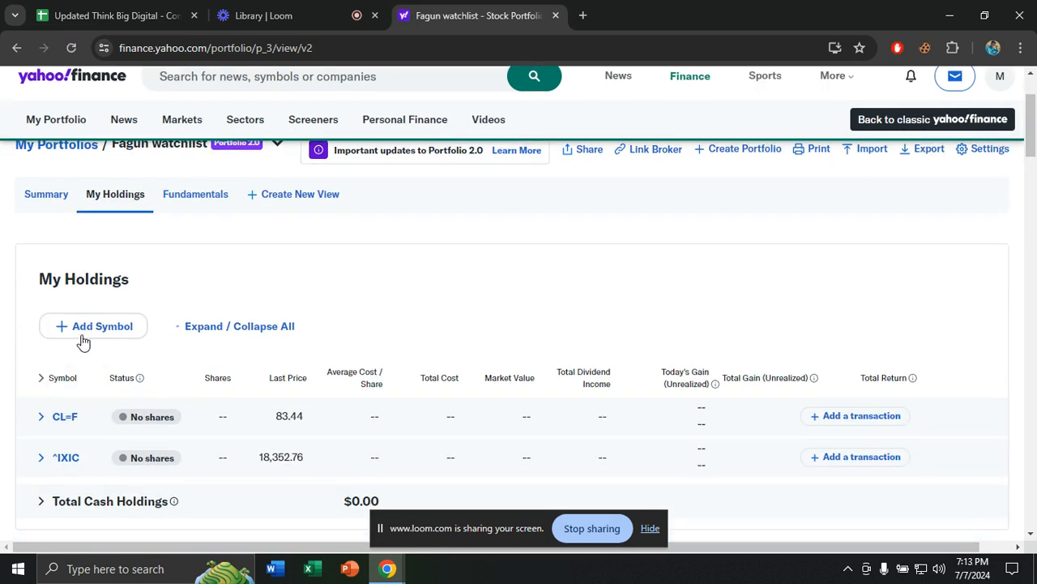
# - Add symbols AAPL (from 'appl') and AMZN (from 'amaz') to the watchlist holdings
pyautogui.click(94, 326)
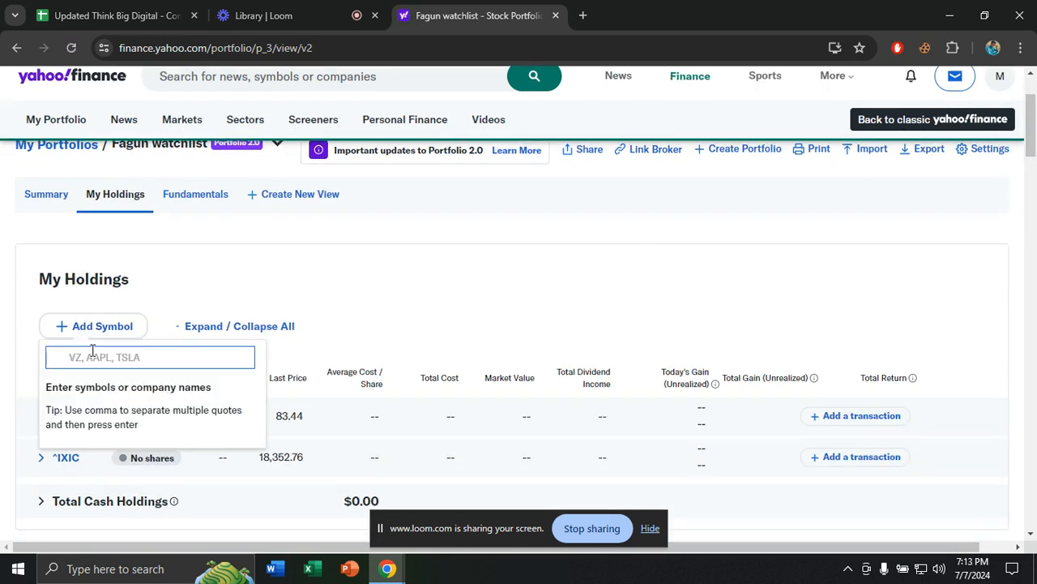
pyautogui.write('appl')
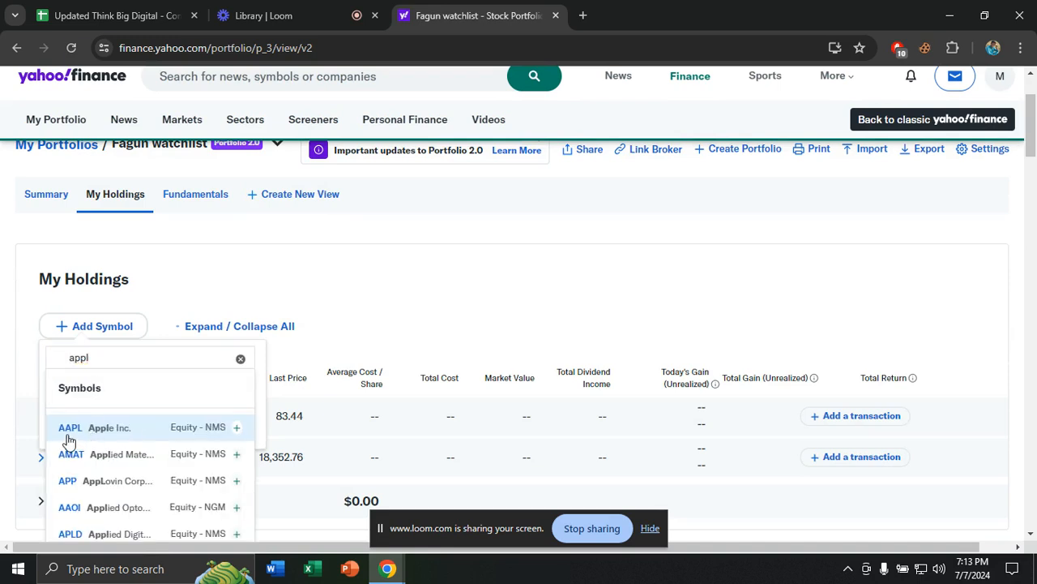
pyautogui.click(70, 428)
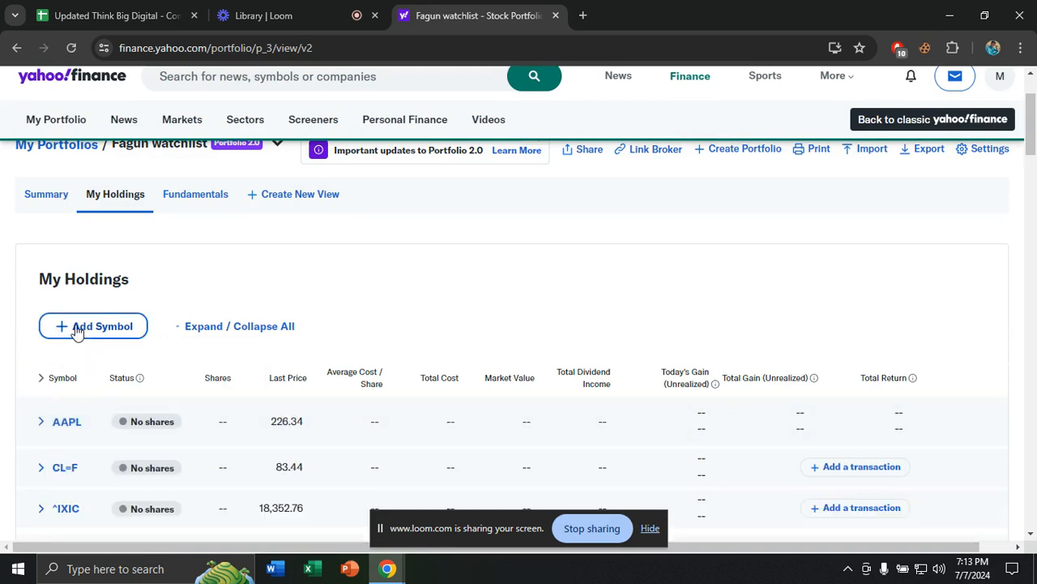
pyautogui.write('amaz')
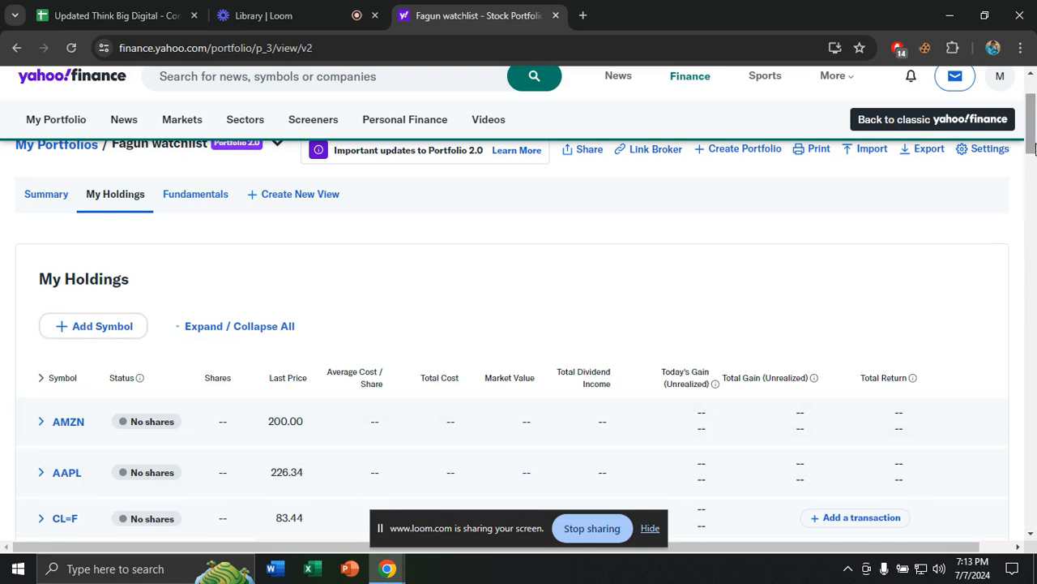
pyautogui.scroll(-3)
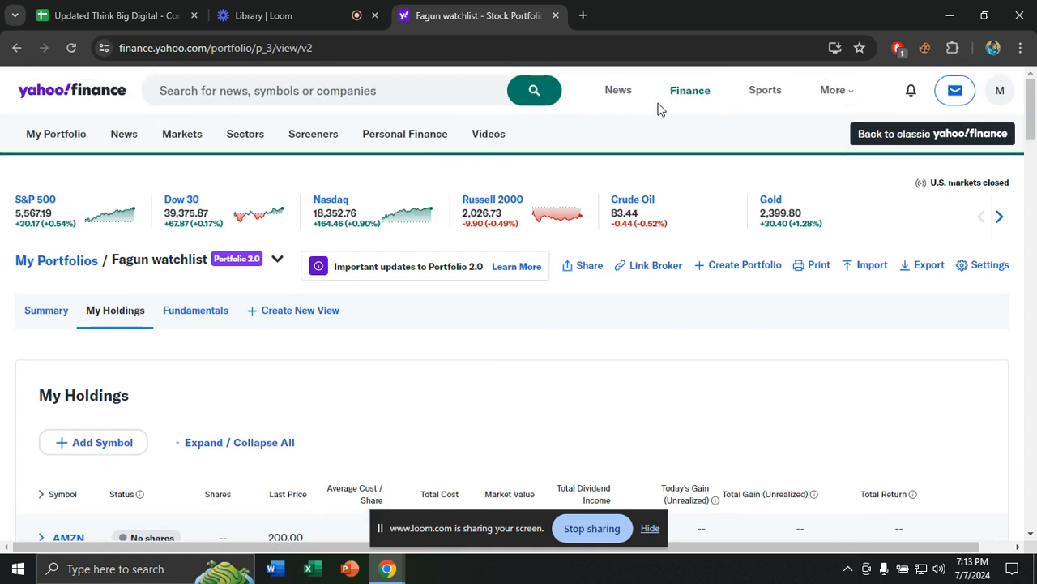
pyautogui.moveTo(616, 258)
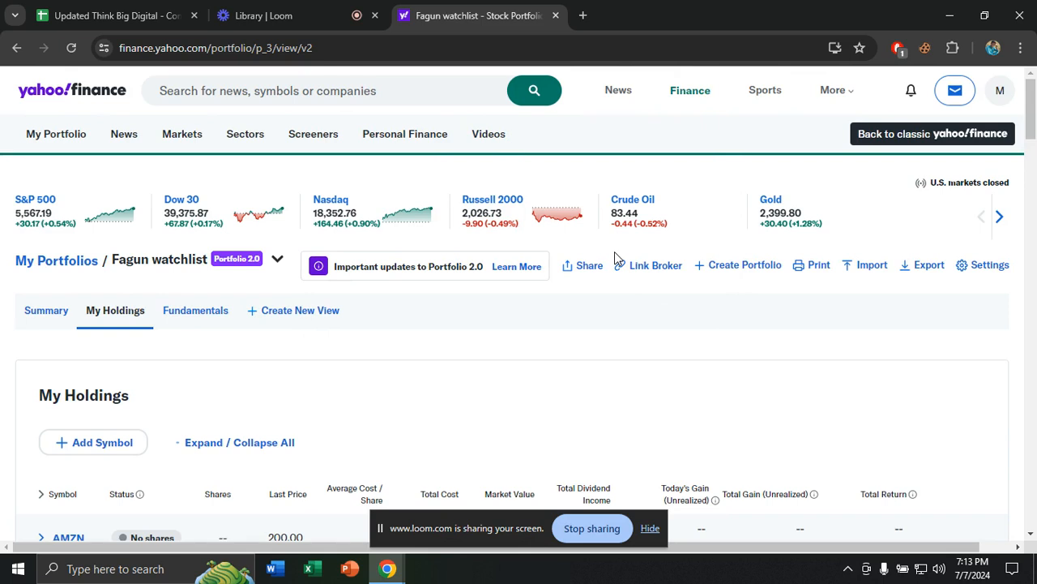
pyautogui.moveTo(598, 341)
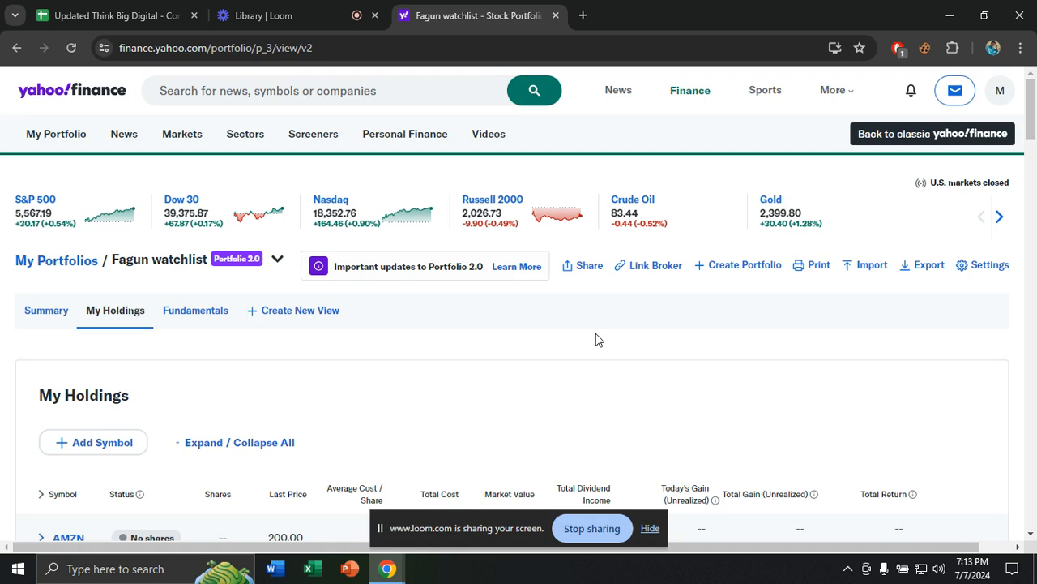
pyautogui.moveTo(605, 426)
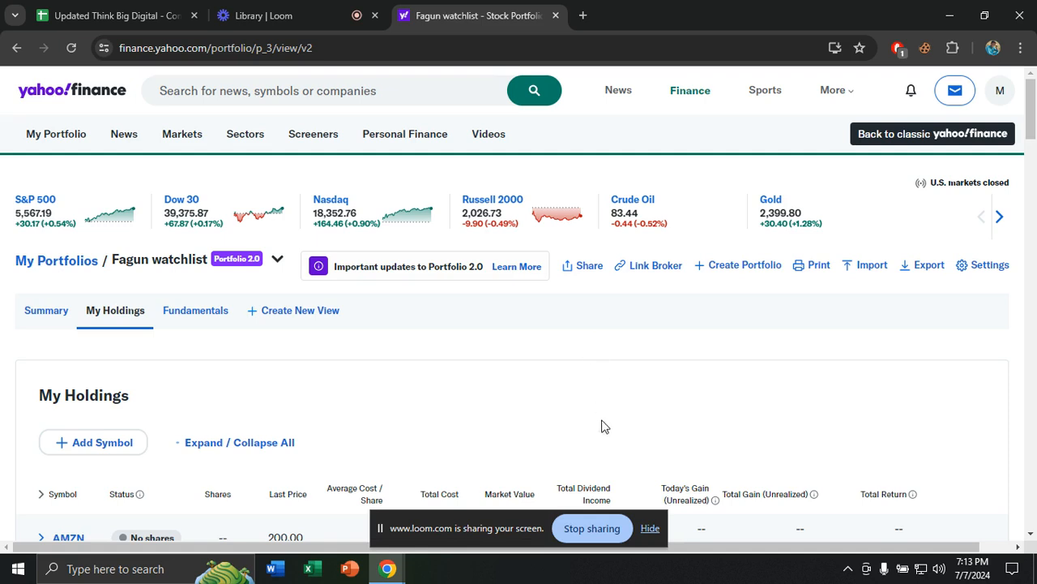